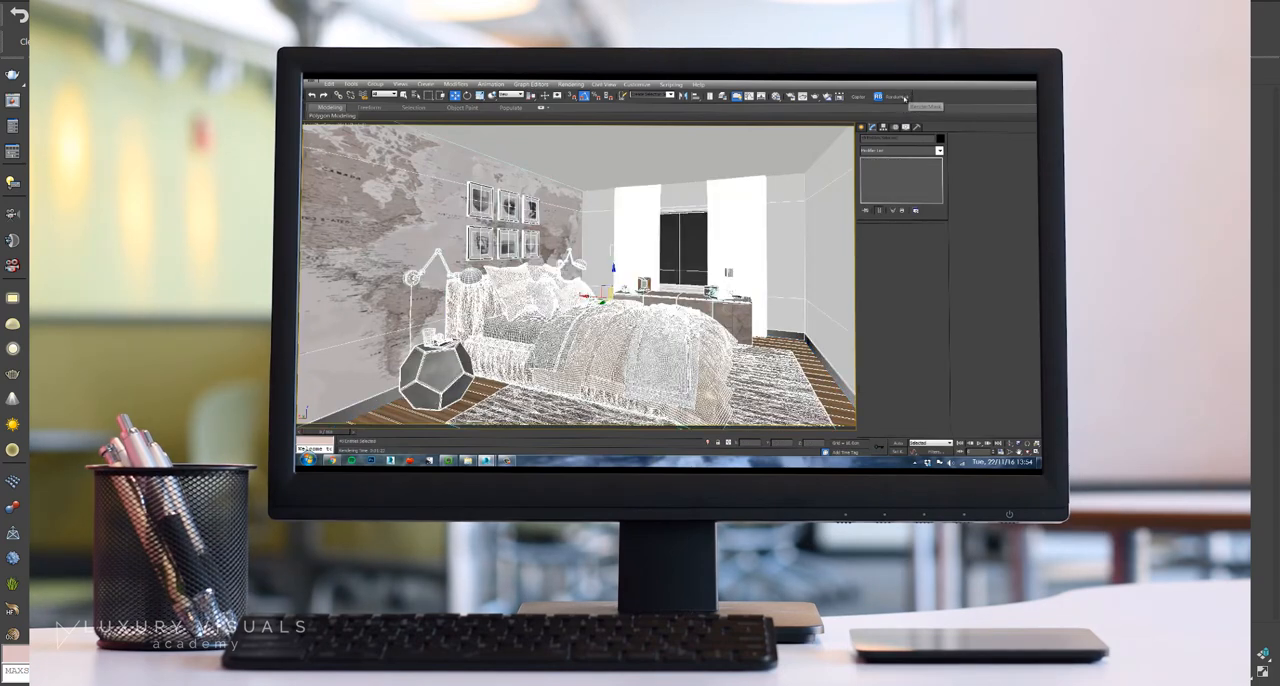
Step: Launch the RenderMask script from the toolbar, showing the Render Mask v5.82 dialog
{"action": "left_click", "coordinate": [904, 94]}
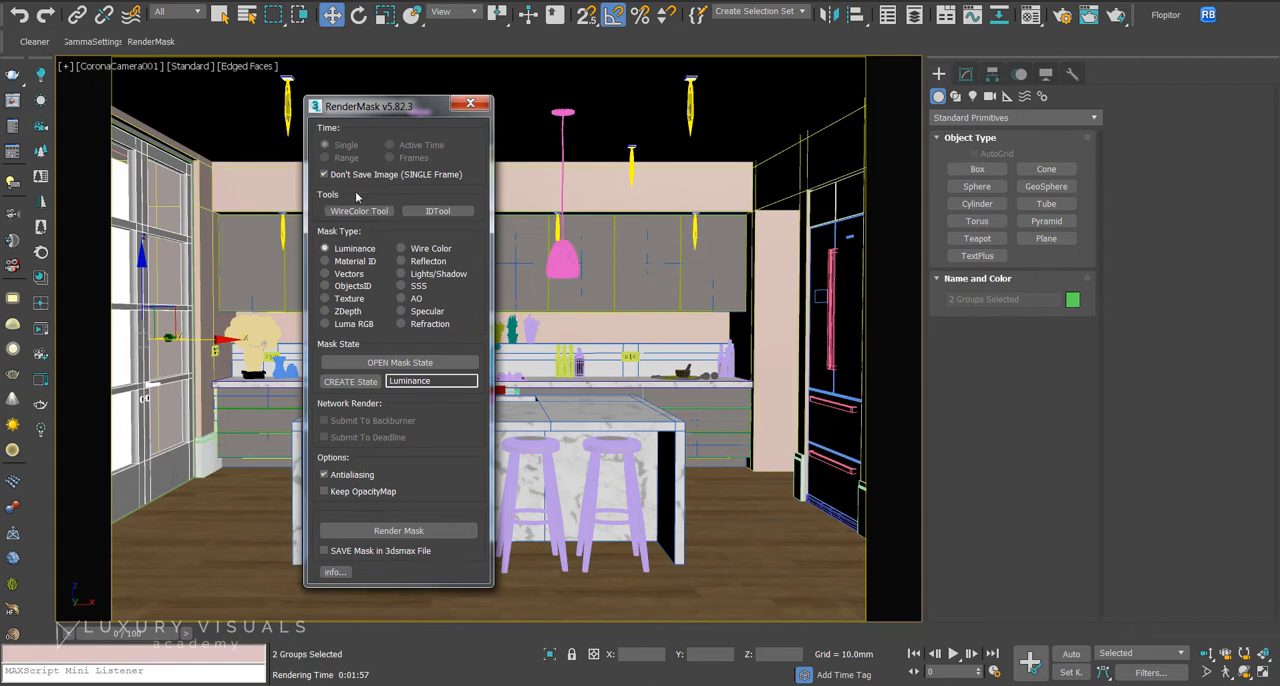
Step: Switch the mask type from Luminance to Wire Color, so the state name reads WireColor
{"action": "left_click", "coordinate": [400, 248]}
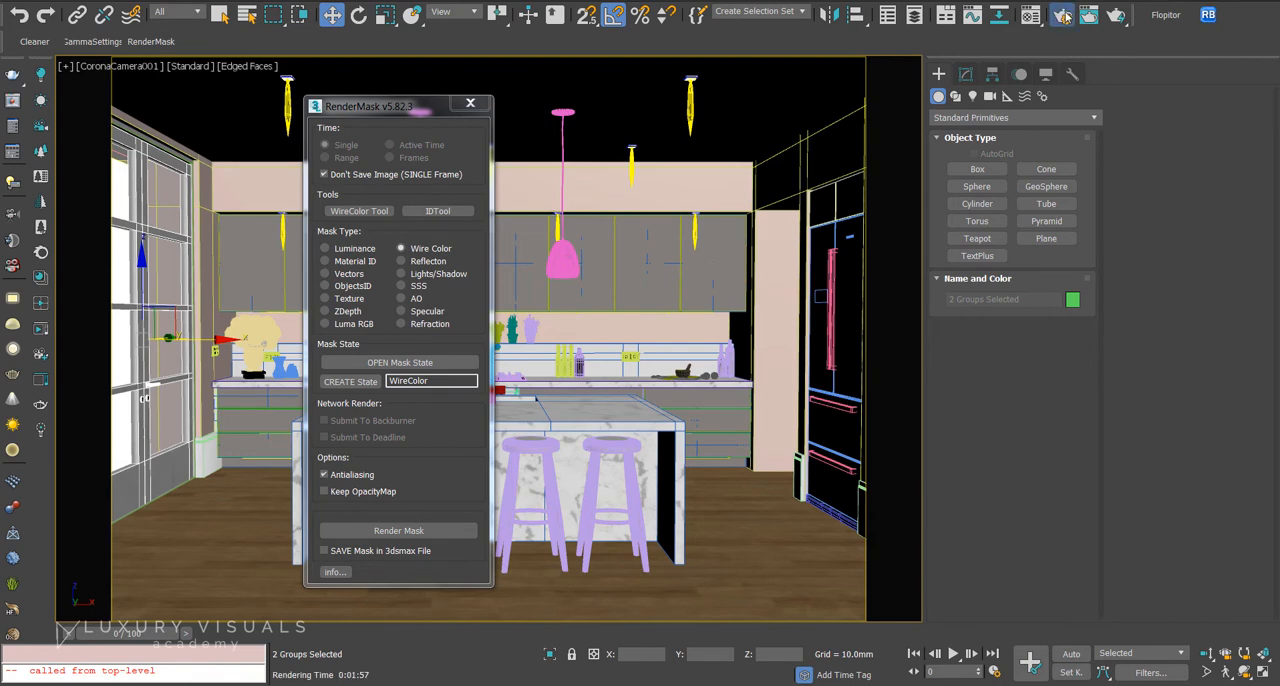
Step: Bring up Render Setup with Scanline Renderer as production renderer at 1800×750, single frame
{"action": "left_click", "coordinate": [1064, 14]}
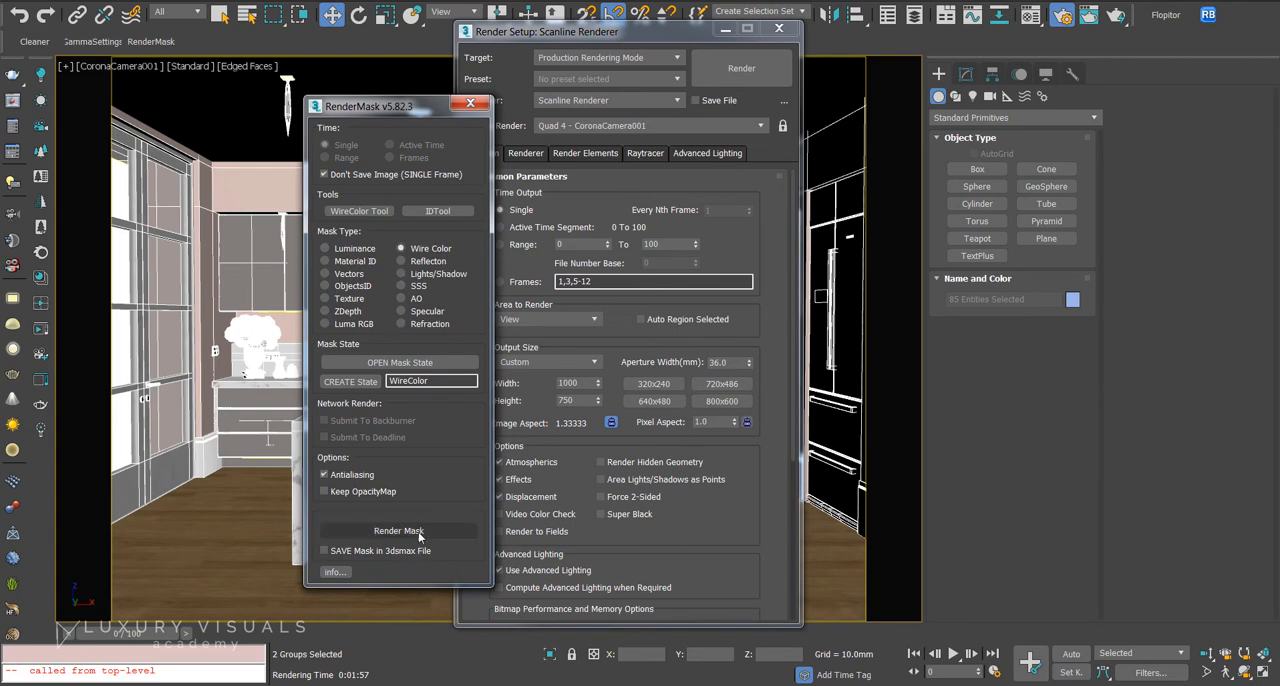
Step: Render the wire colour mask of the kitchen into the frame buffer
{"action": "left_click", "coordinate": [398, 530]}
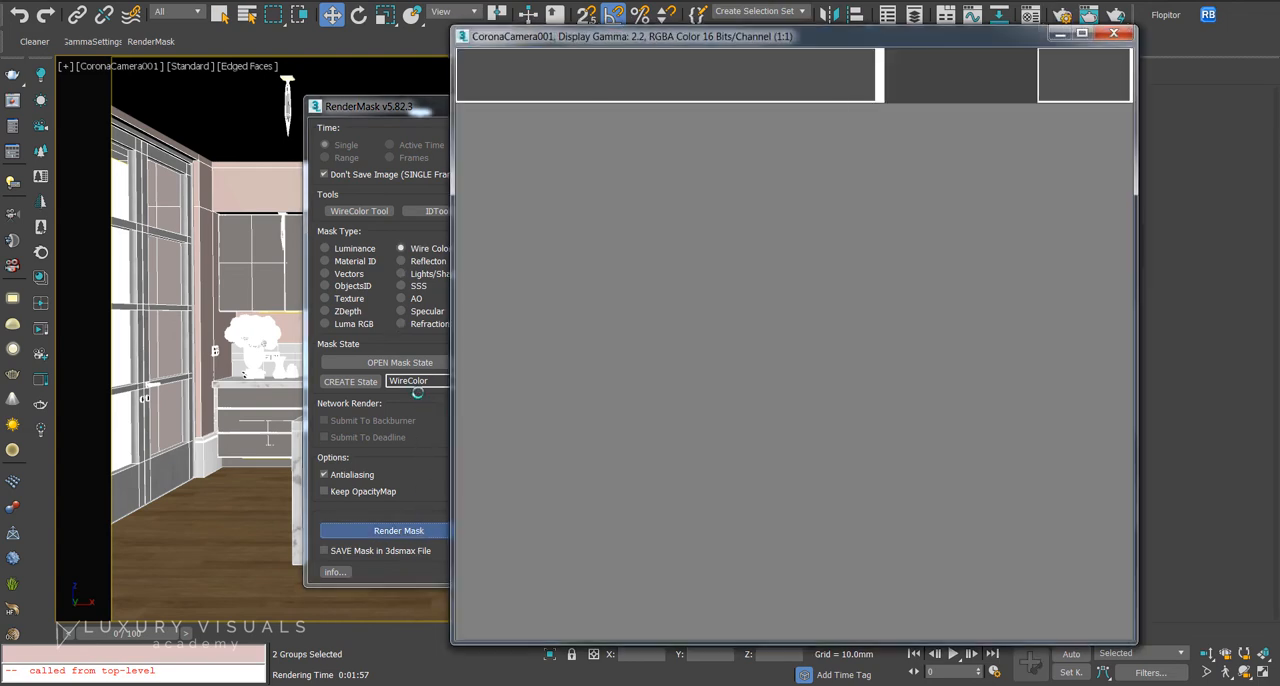
{"action": "left_click", "coordinate": [400, 530]}
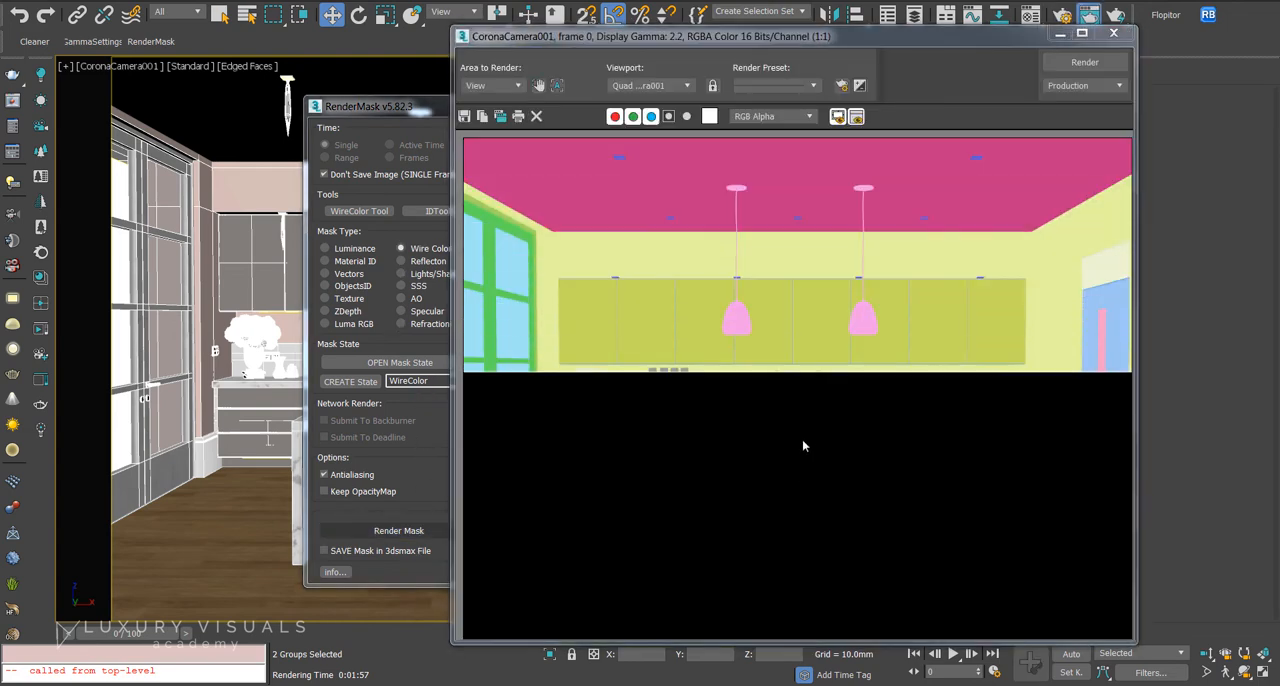